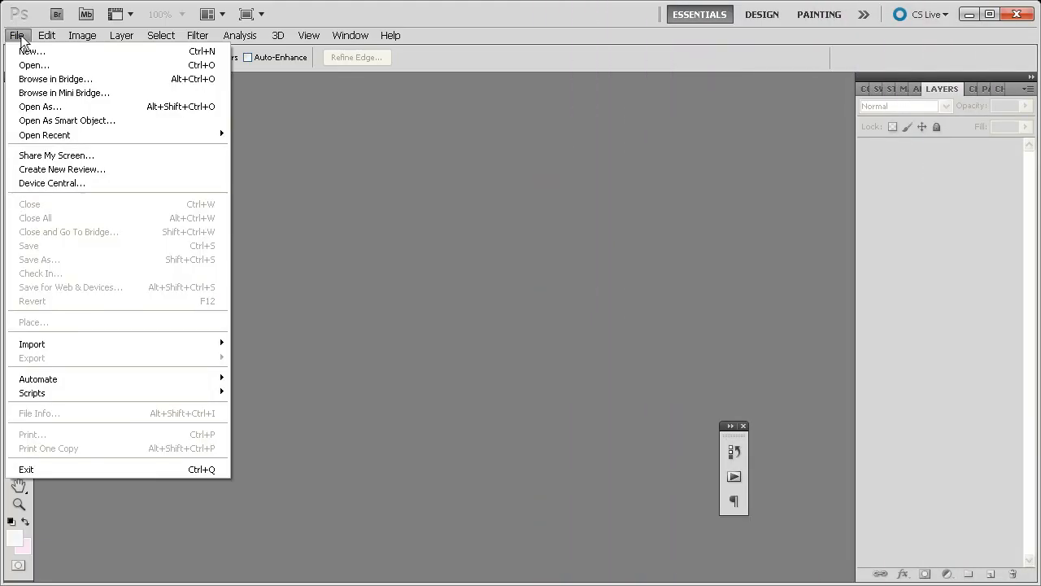
pyautogui.moveTo(44, 135)
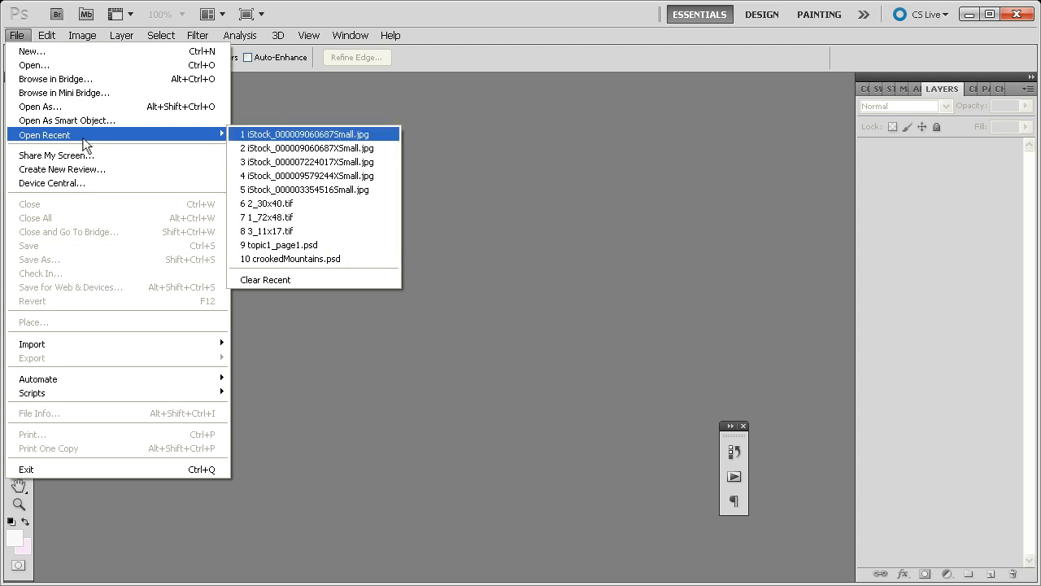
pyautogui.moveTo(206, 144)
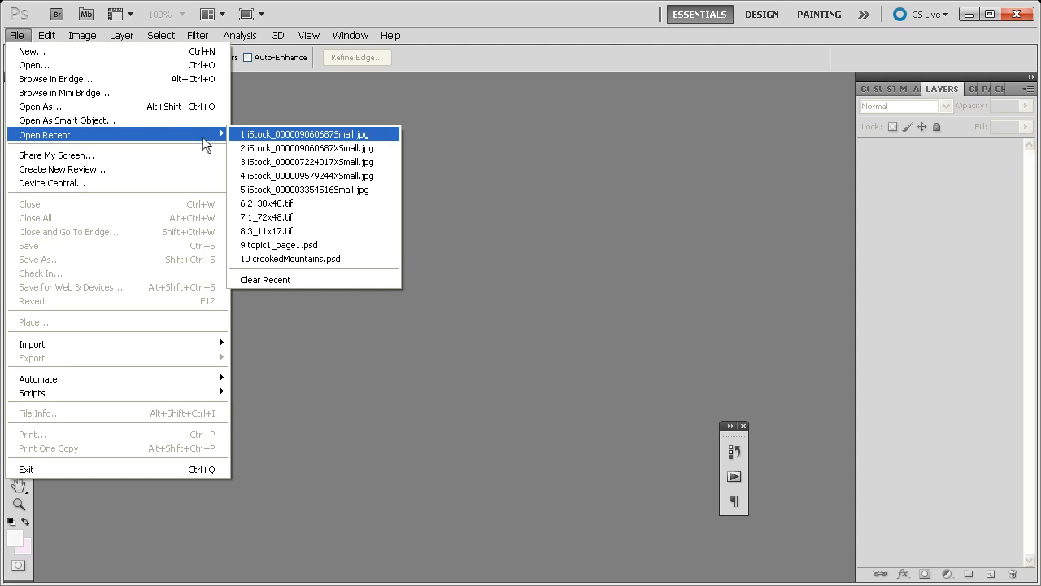
# Open the most recent iStock photo of the dancing woman with headphones
pyautogui.click(311, 133)
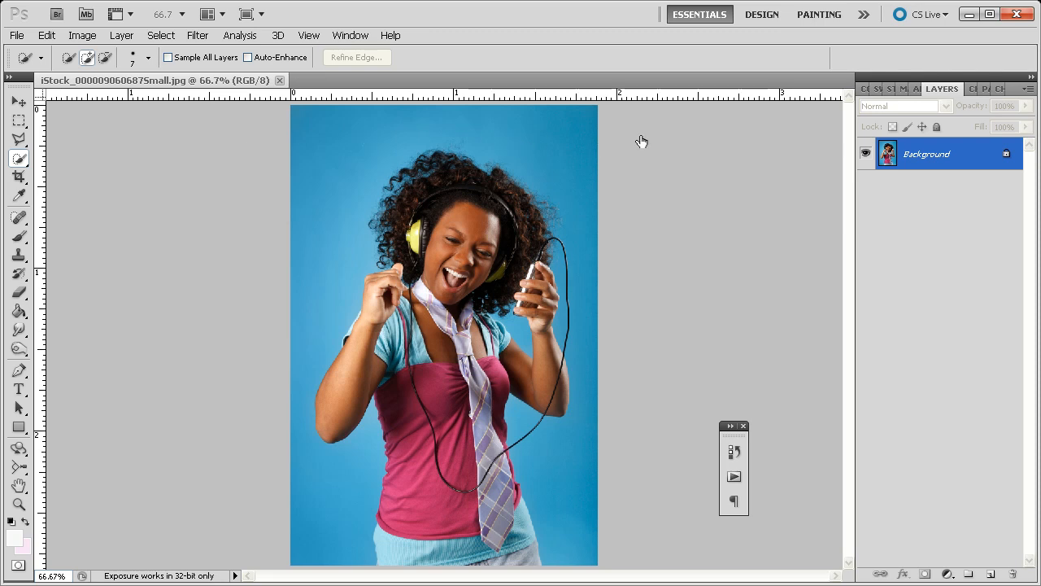
# Duplicate the Background layer as 'Background copy'
pyautogui.rightClick(926, 154)
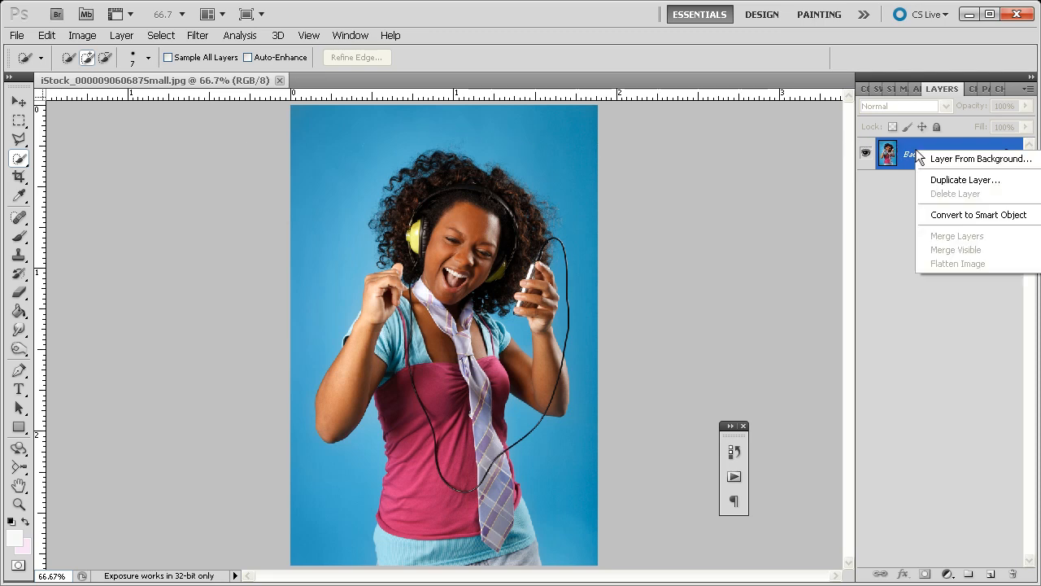
pyautogui.click(964, 178)
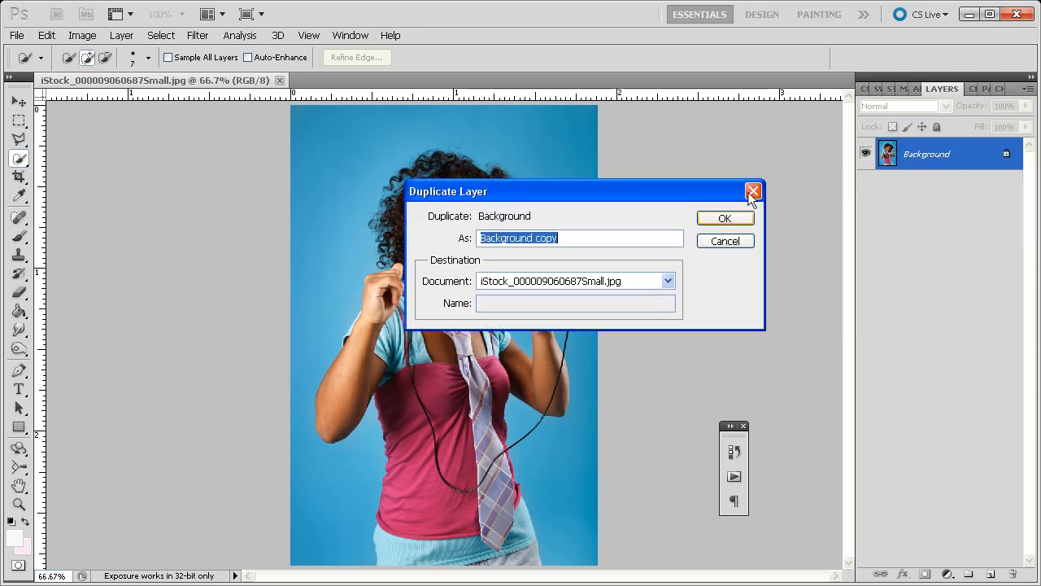
pyautogui.click(723, 218)
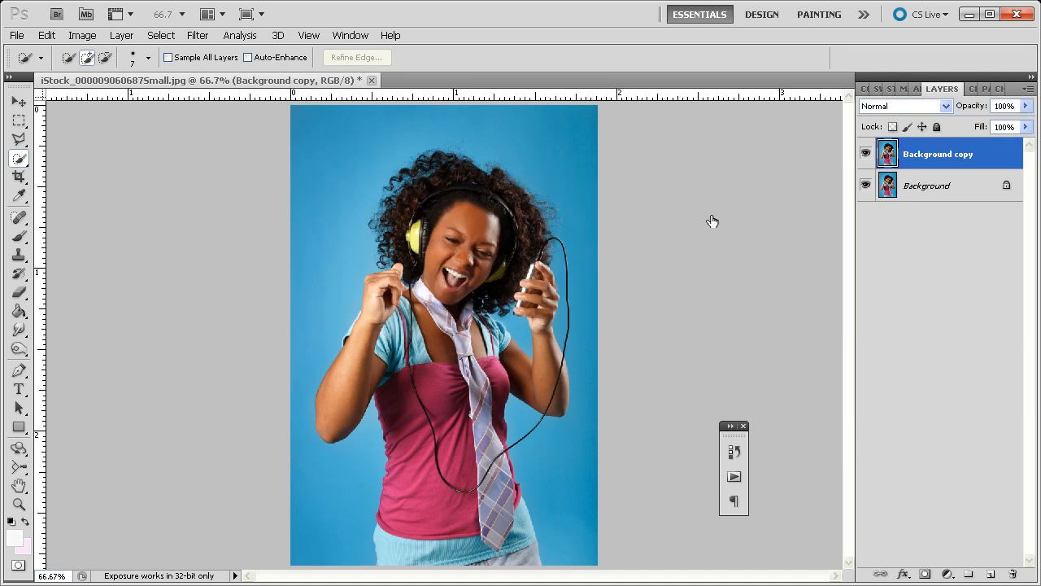
pyautogui.moveTo(725, 220)
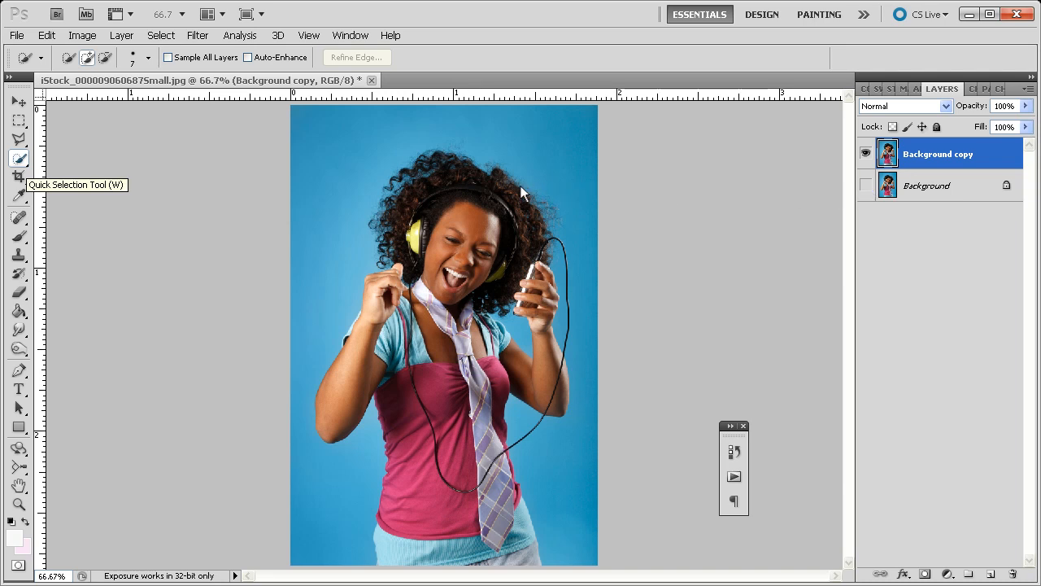
pyautogui.moveTo(262, 189)
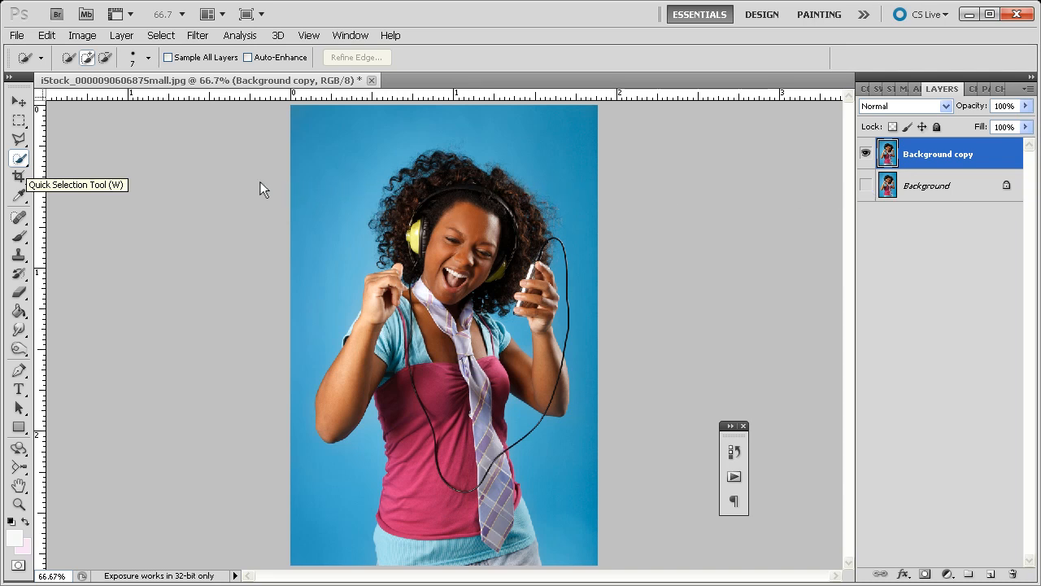
pyautogui.moveTo(98, 179)
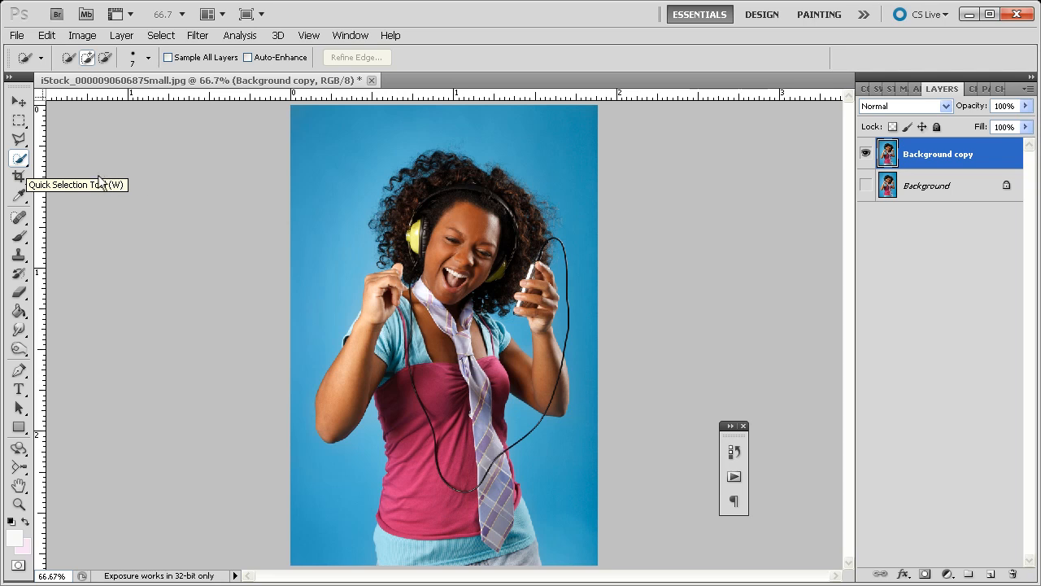
pyautogui.moveTo(33, 173)
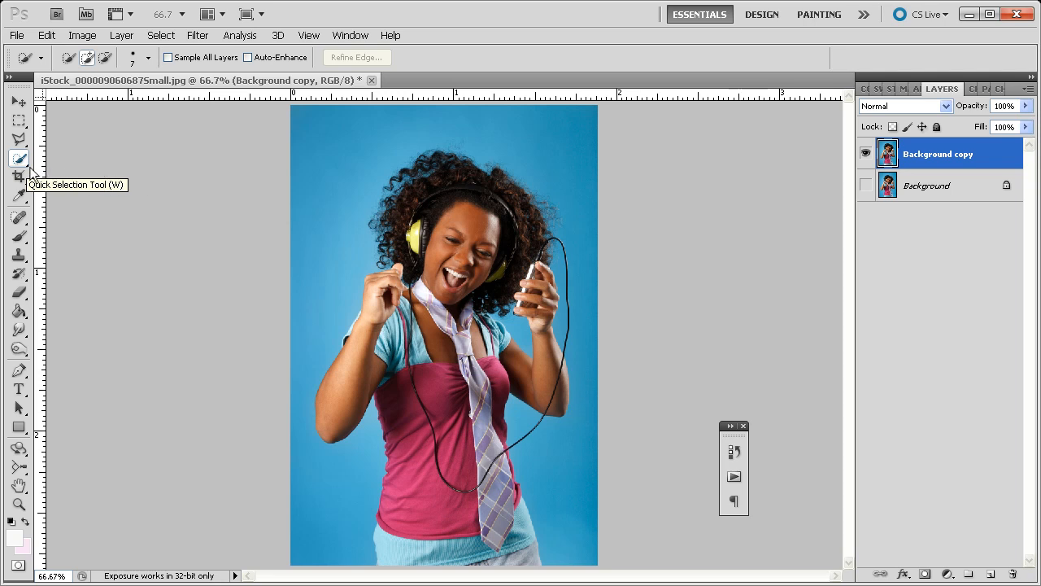
pyautogui.moveTo(31, 172)
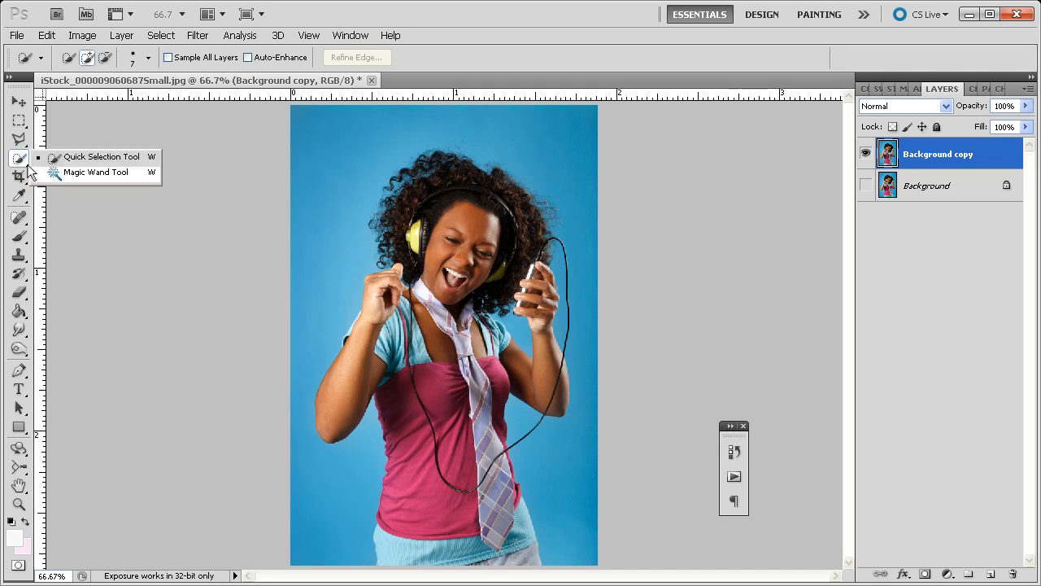
pyautogui.moveTo(88, 177)
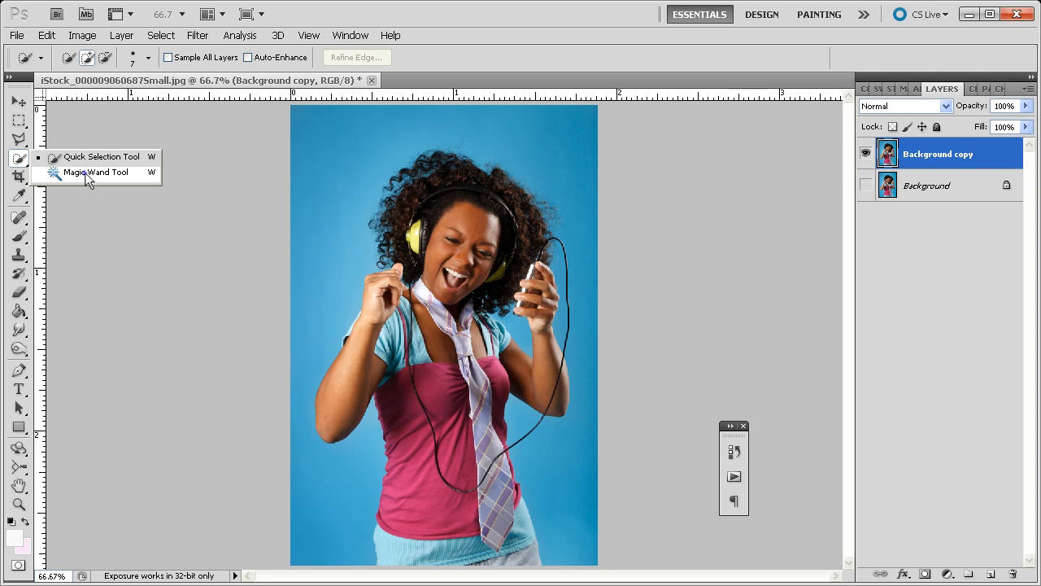
pyautogui.click(96, 171)
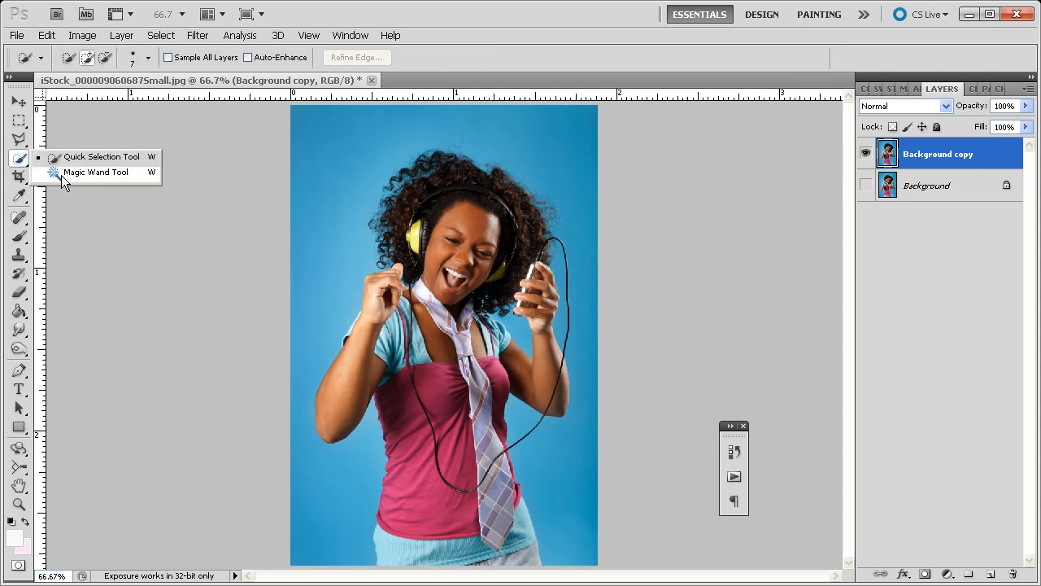
pyautogui.click(95, 171)
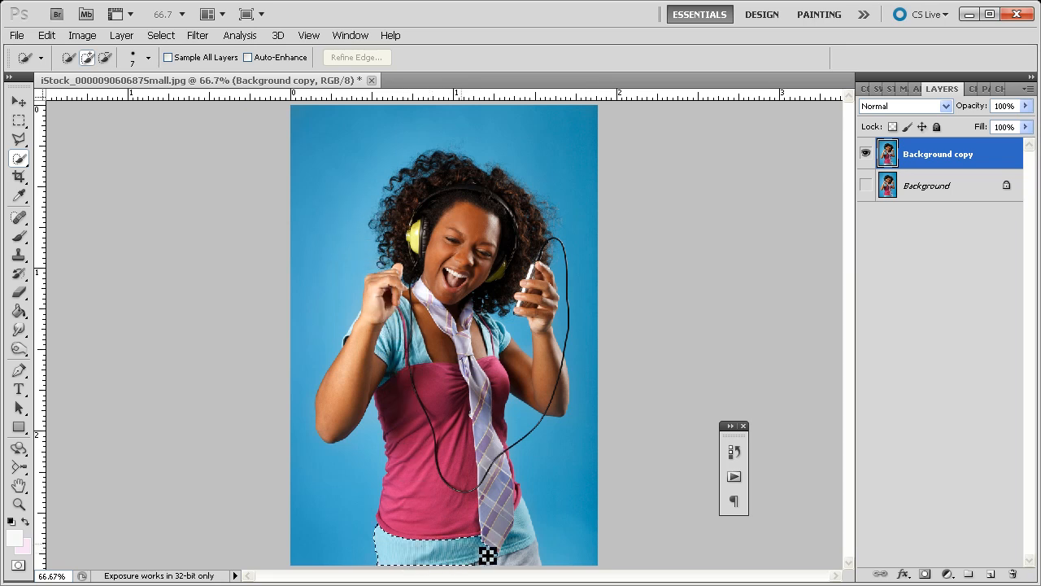
# Quick-select the woman's body from shirt upward, adding her shoulder area
pyautogui.moveTo(488, 556); pyautogui.dragTo(504, 502)
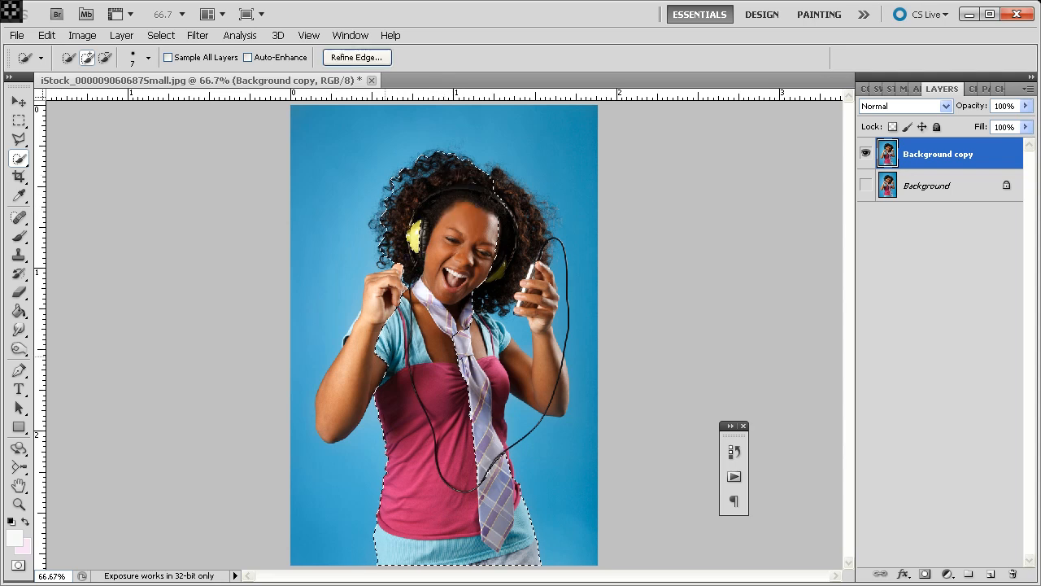
pyautogui.click(395, 366)
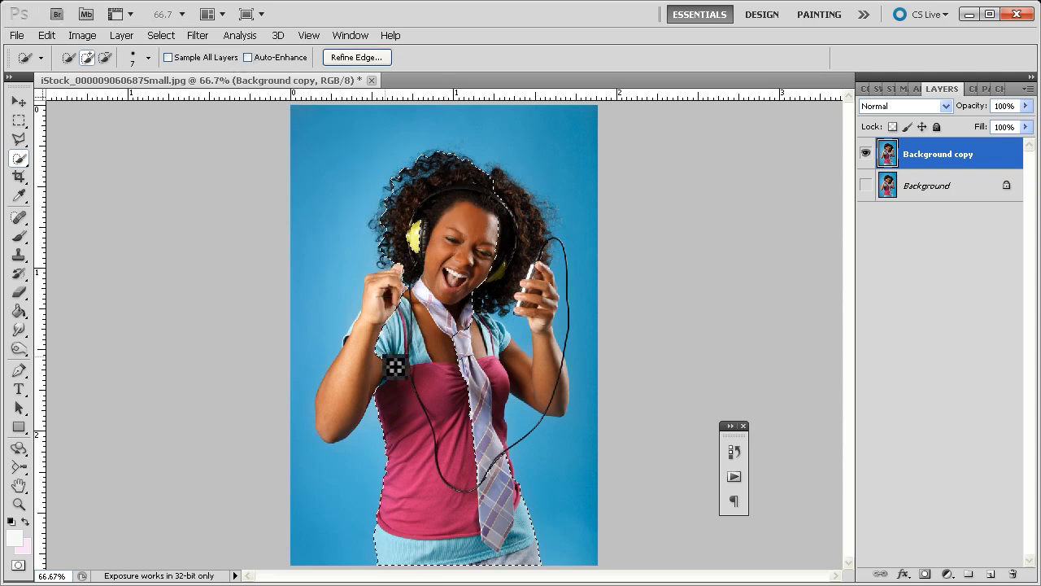